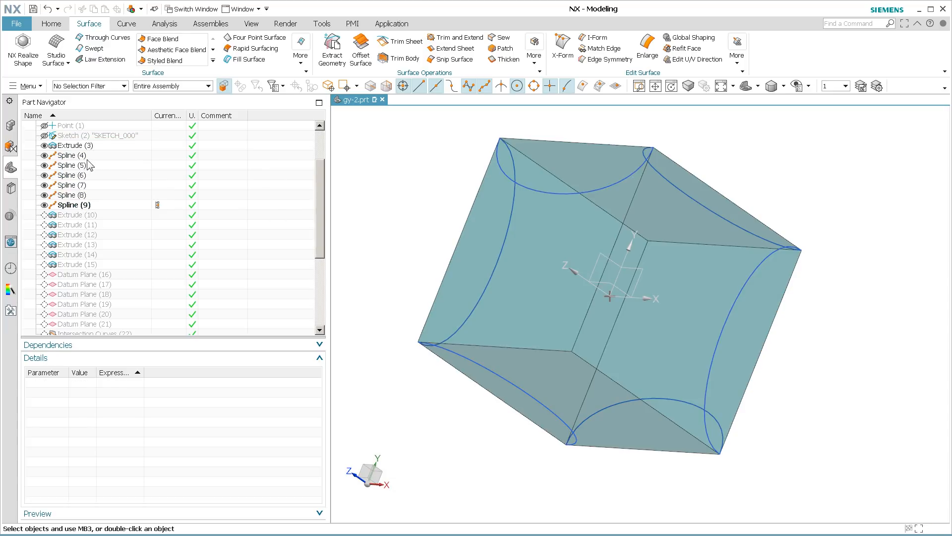
# Step: Reorient the view, edit SKETCH_004 to inspect its Rp6=p3 arc, then close gy.prt
pyautogui.click(69, 155)
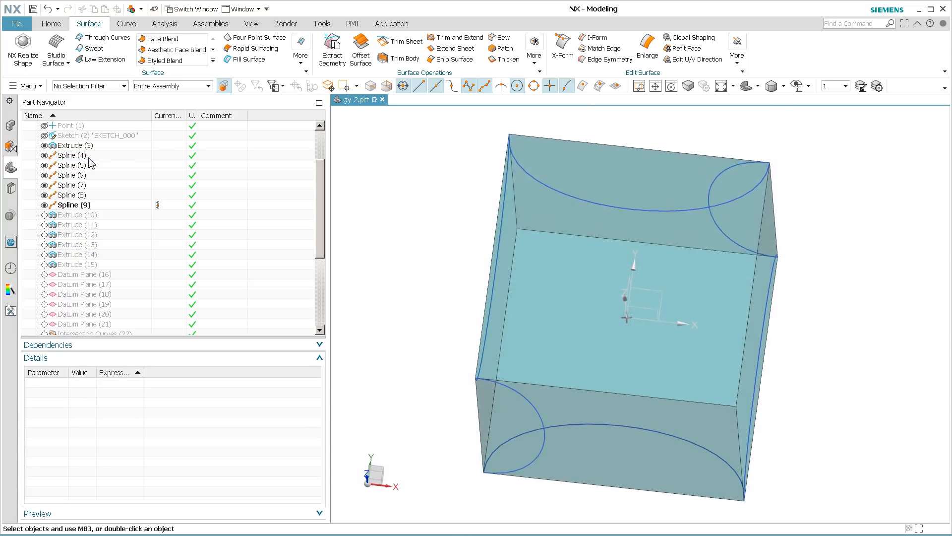
pyautogui.click(70, 155)
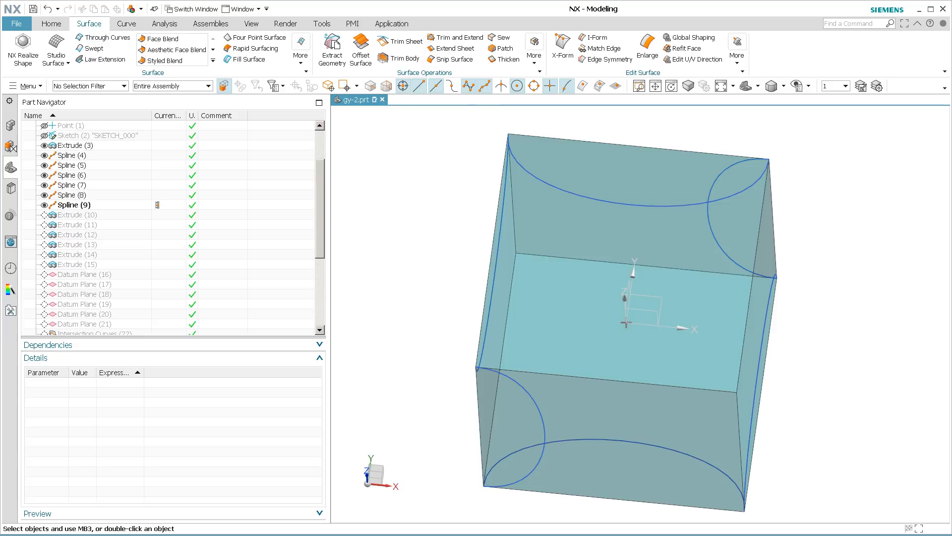
pyautogui.click(408, 99)
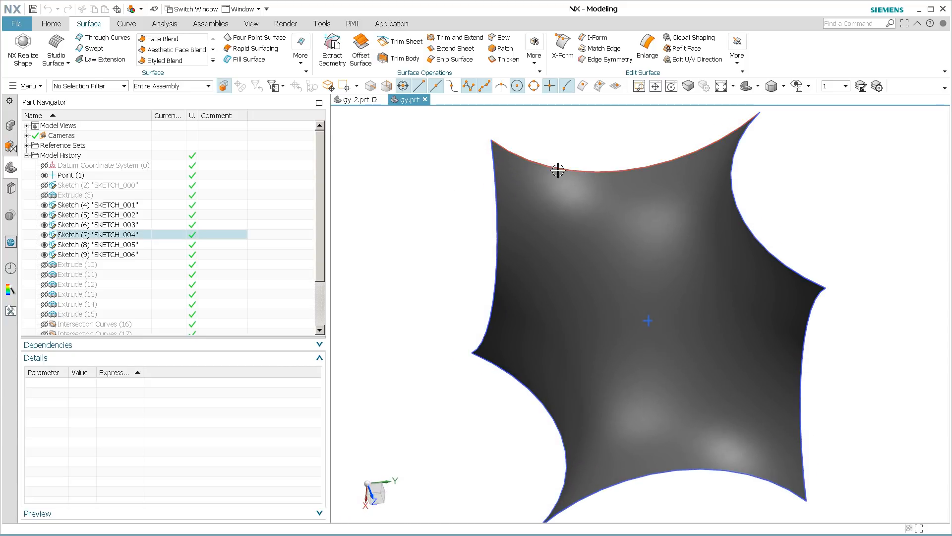
pyautogui.doubleClick(97, 234)
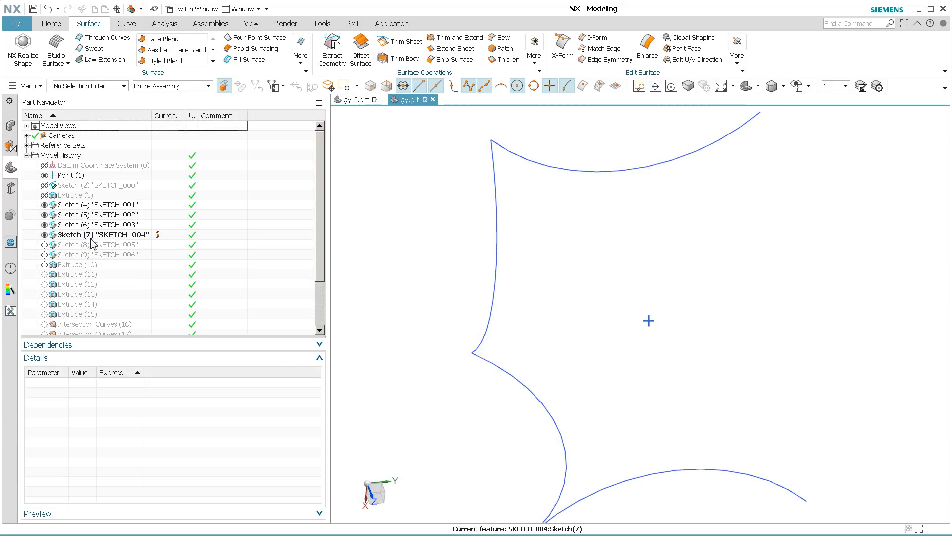
pyautogui.doubleClick(103, 234)
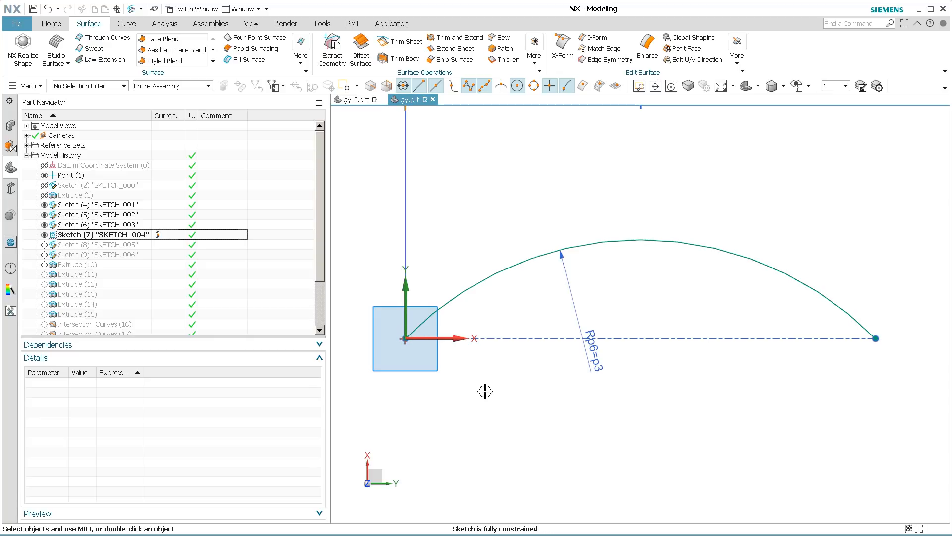
pyautogui.moveTo(398, 343)
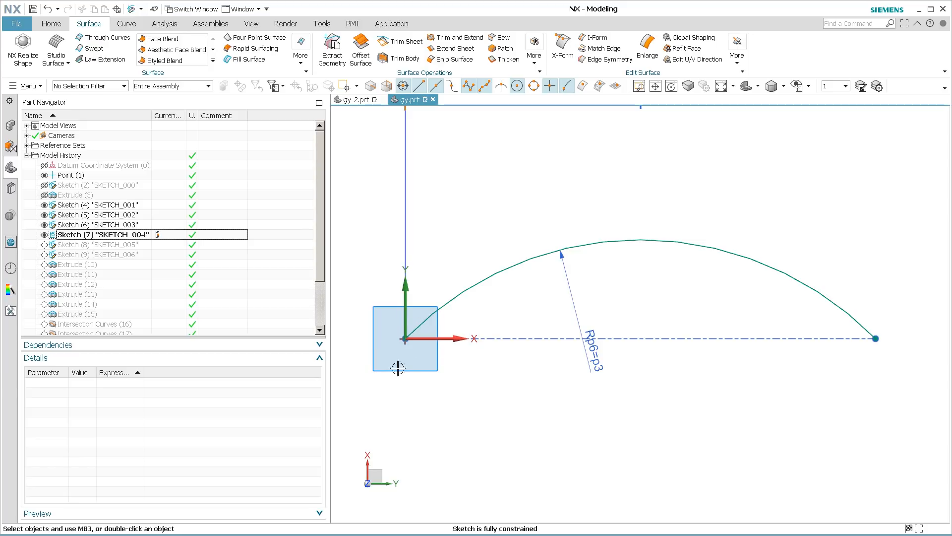
pyautogui.moveTo(443, 321)
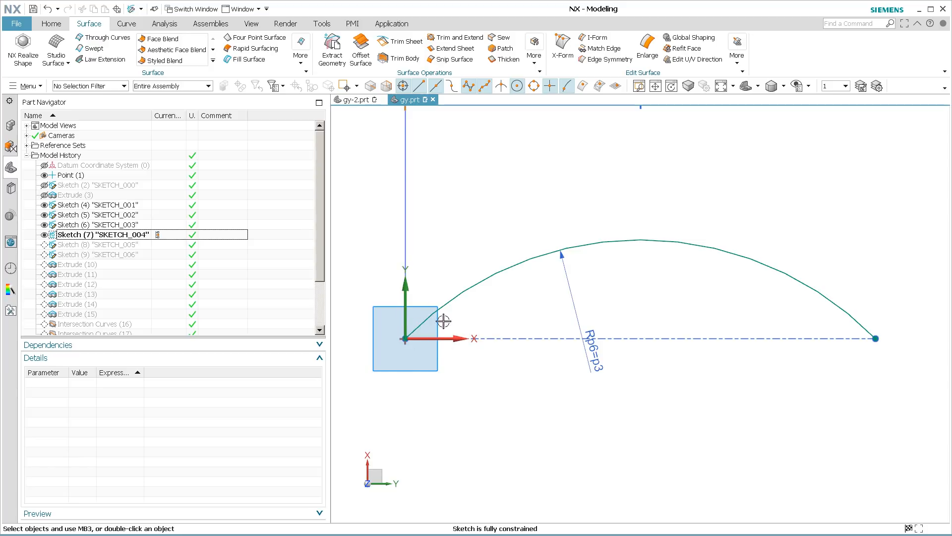
pyautogui.moveTo(375, 288)
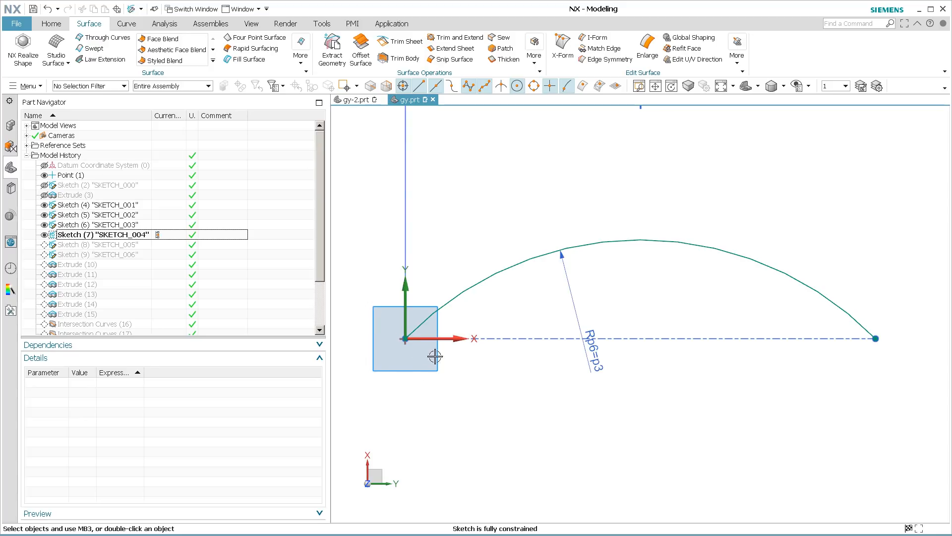
pyautogui.moveTo(418, 272)
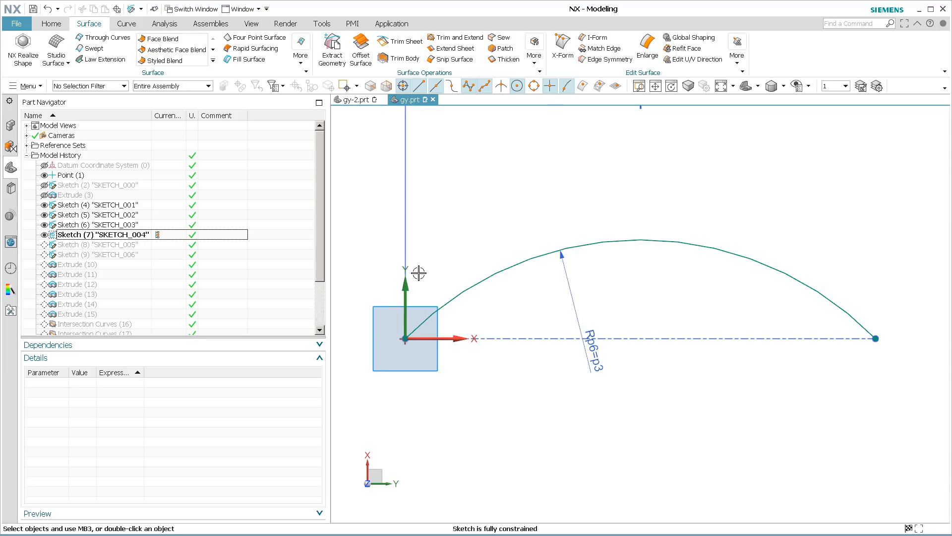
pyautogui.moveTo(423, 135)
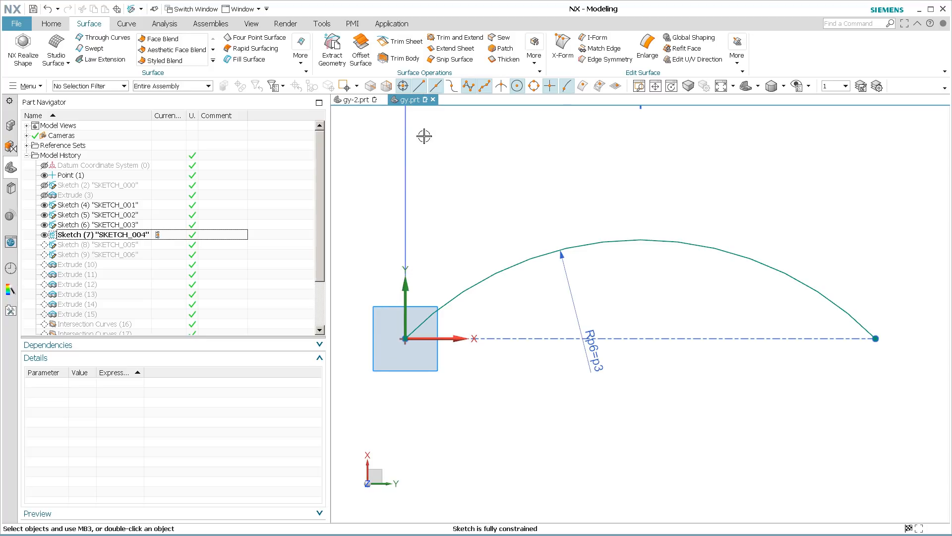
pyautogui.click(432, 100)
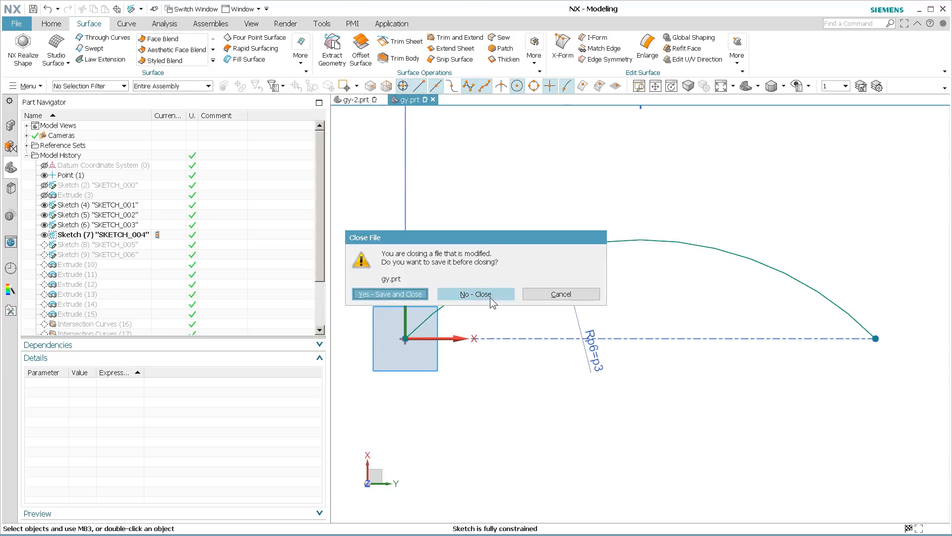
# Step: Close gy.prt without saving changes
pyautogui.click(475, 294)
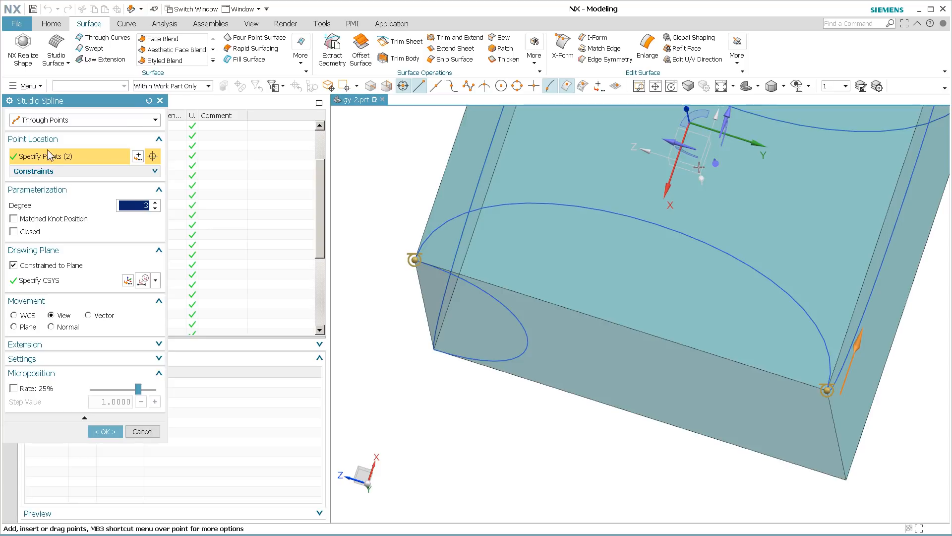
pyautogui.moveTo(56, 211)
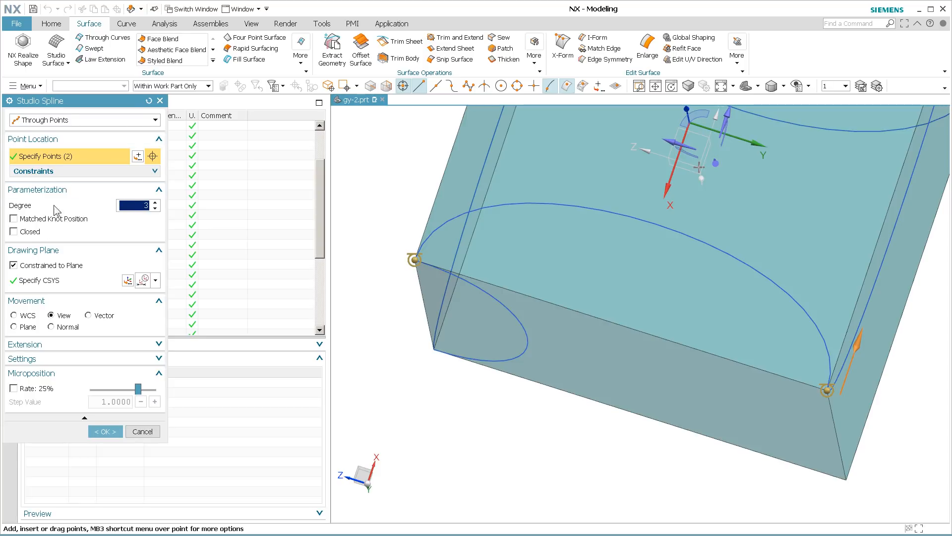
pyautogui.moveTo(74, 185)
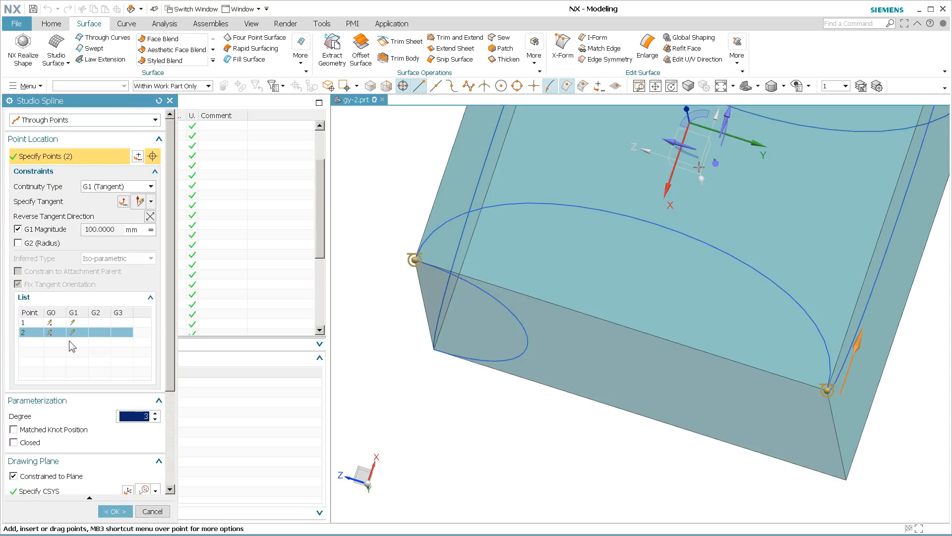
pyautogui.moveTo(84, 241)
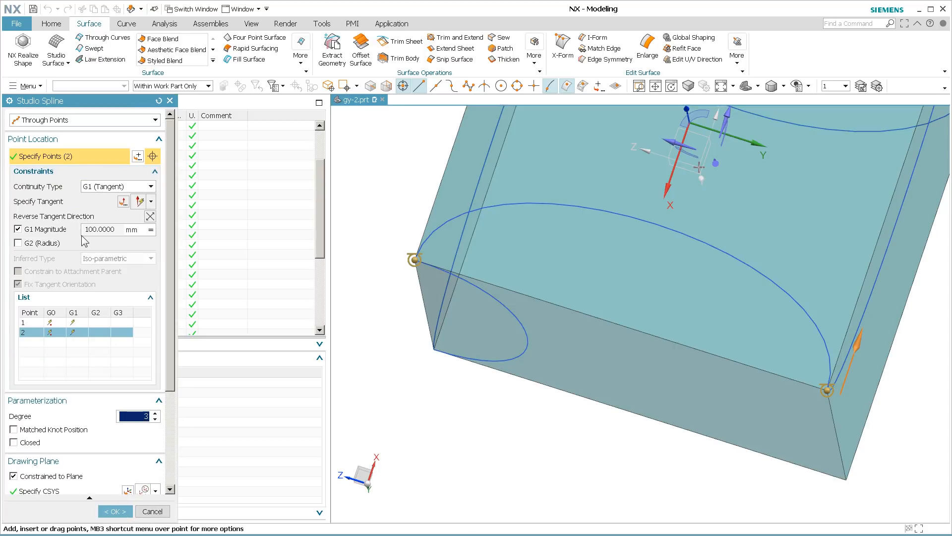
pyautogui.moveTo(498, 265)
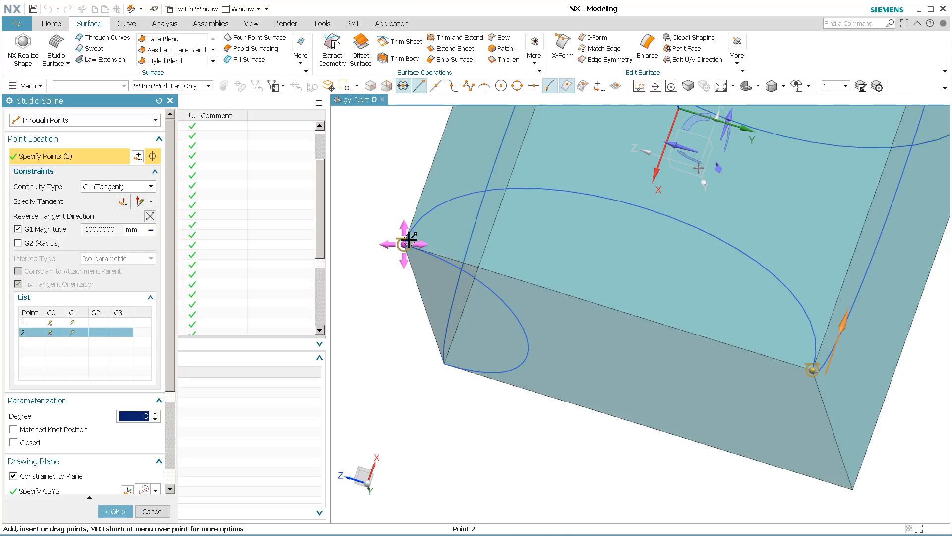
pyautogui.moveTo(417, 217)
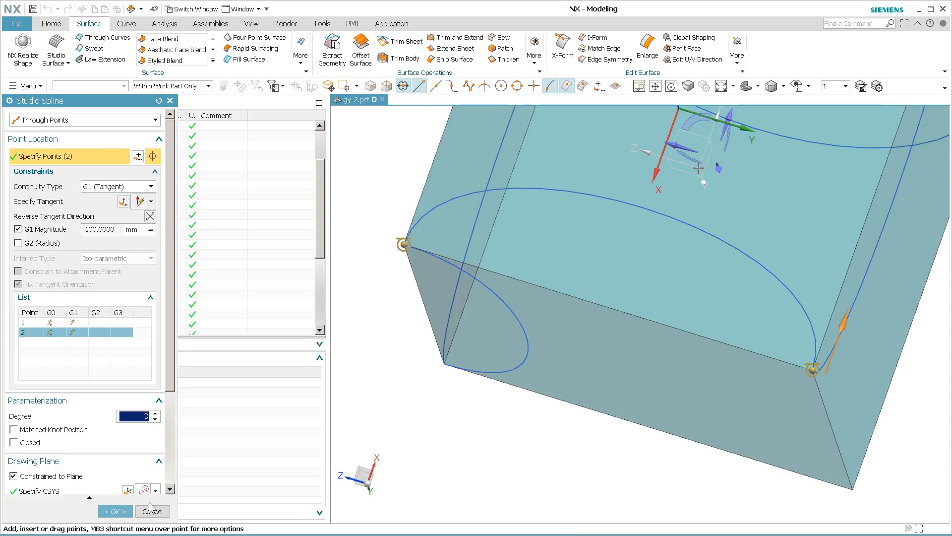
# Step: Cancel the spline edit, make Intersection Curves (22) current, and hide Extrude (10)–(15)
pyautogui.click(114, 510)
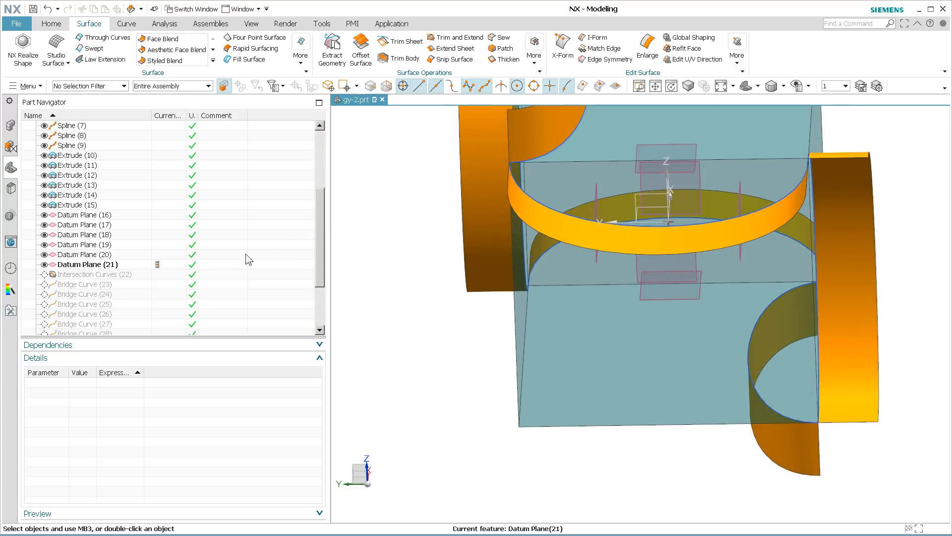
pyautogui.click(101, 274)
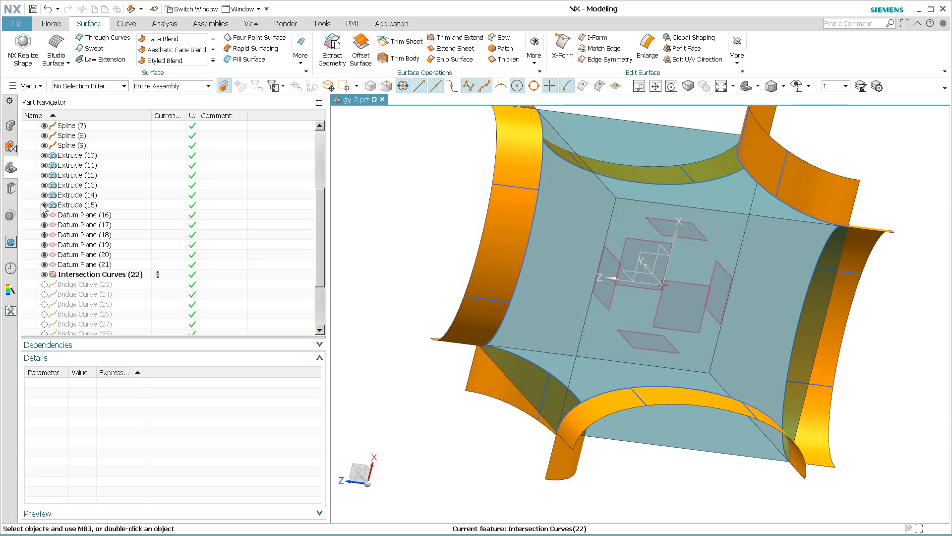
pyautogui.click(43, 195)
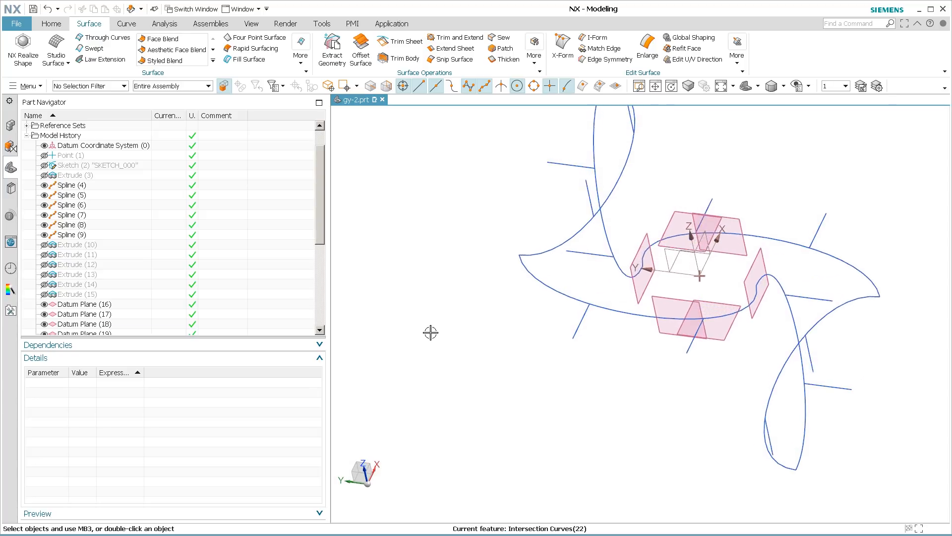
# Step: Hide Datum Plane (16)–(21) and scroll down to Bridge Curve (28)
pyautogui.scroll(-3)
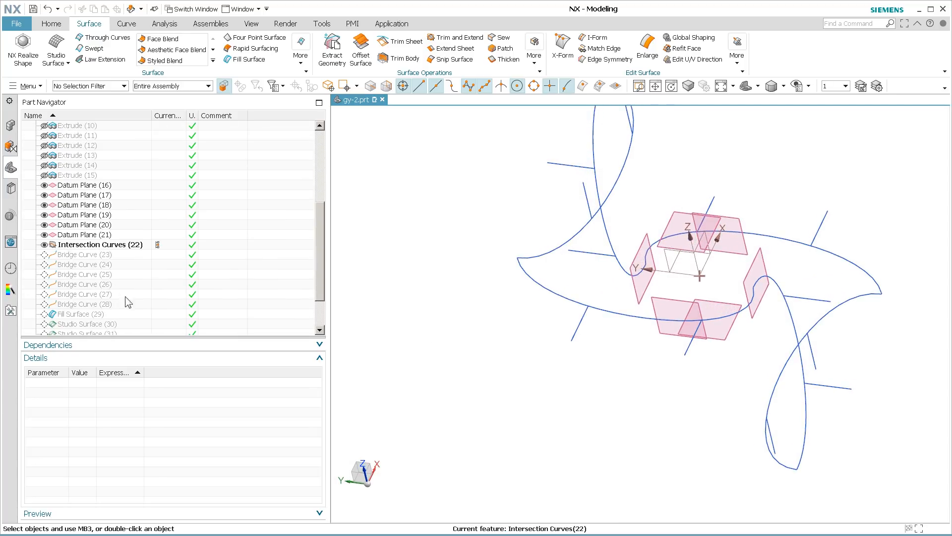
pyautogui.click(44, 224)
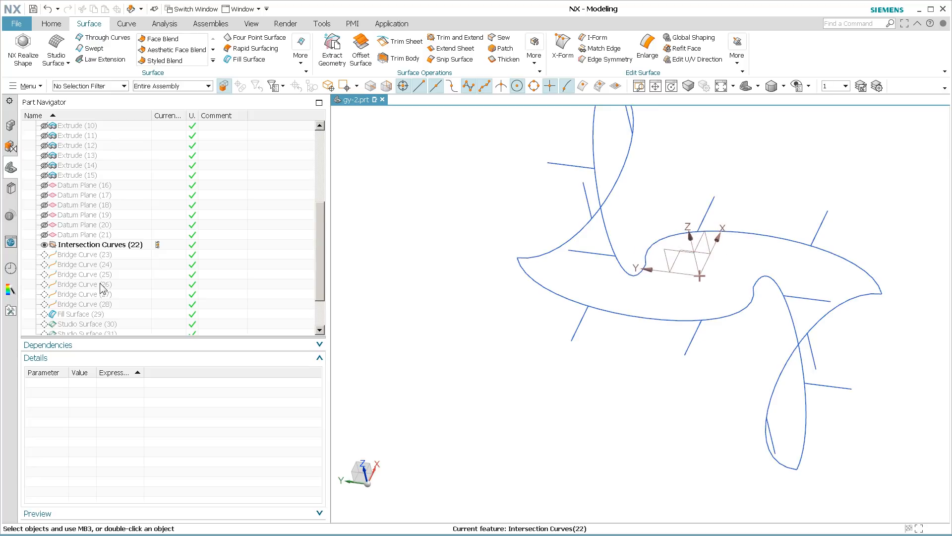
pyautogui.scroll(-3)
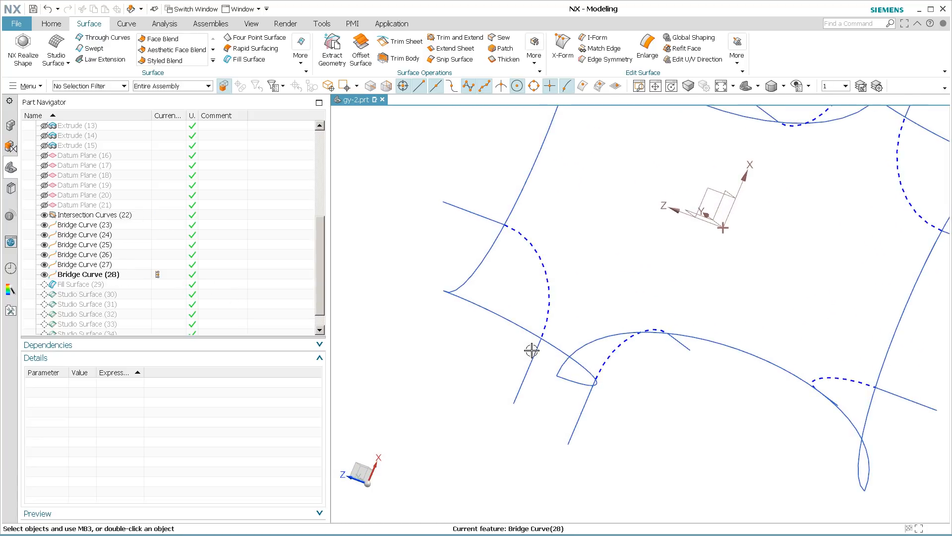
pyautogui.moveTo(549, 308)
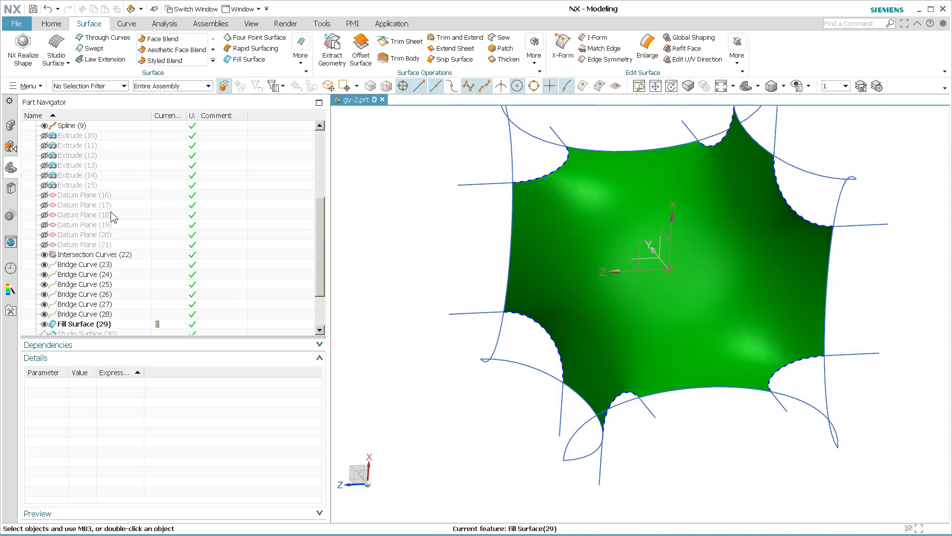
pyautogui.scroll(3)
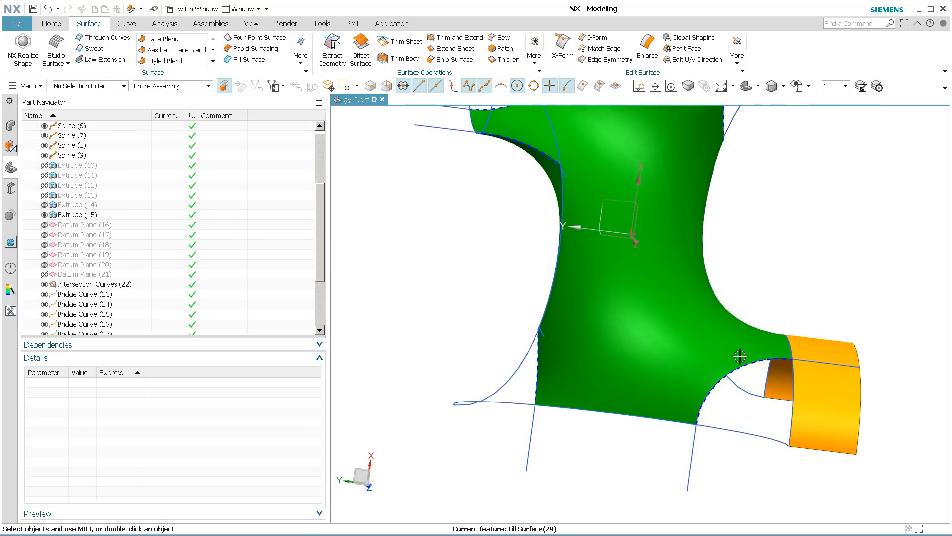
pyautogui.click(76, 214)
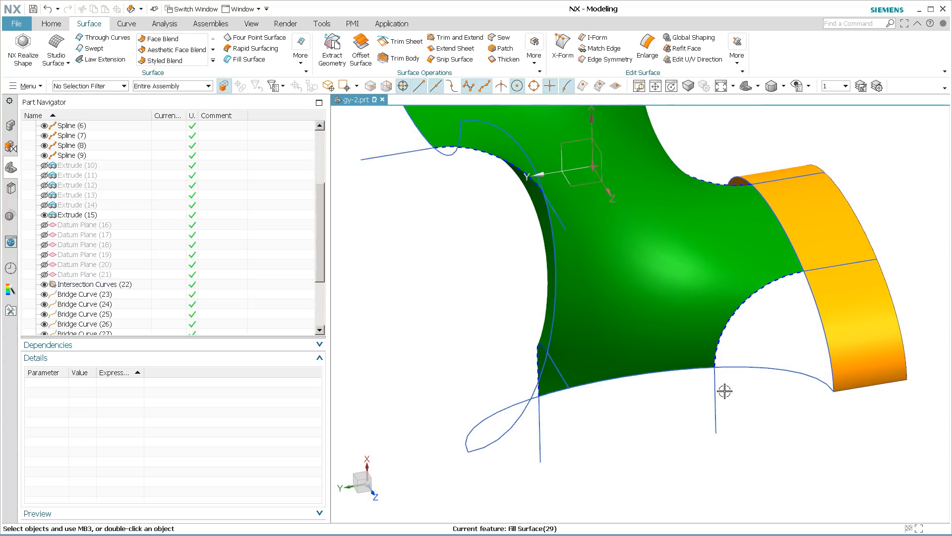
pyautogui.click(69, 154)
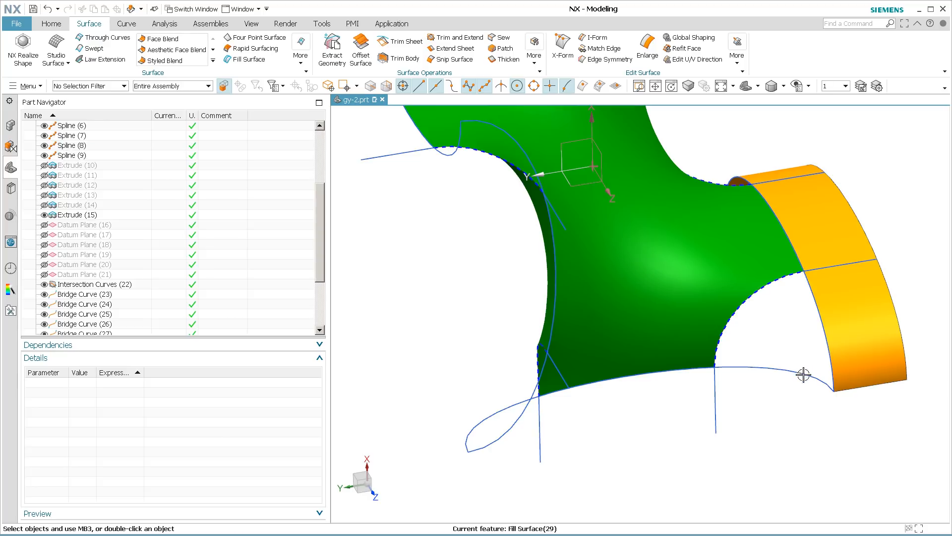
pyautogui.moveTo(808, 363)
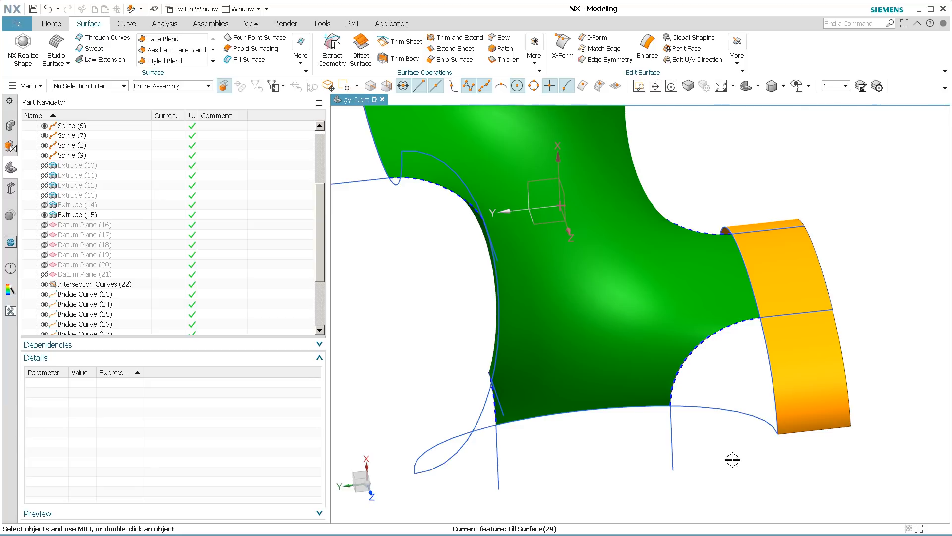
pyautogui.scroll(-3)
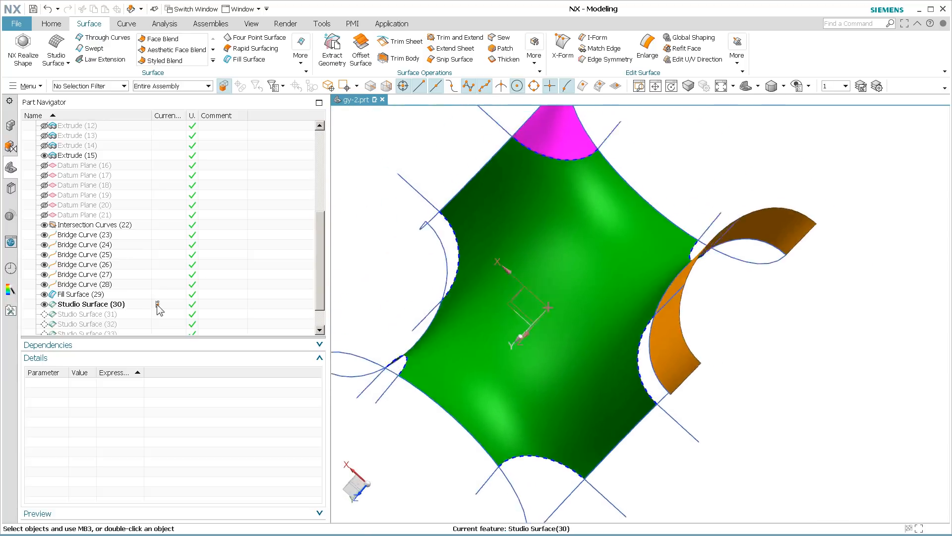
pyautogui.scroll(3)
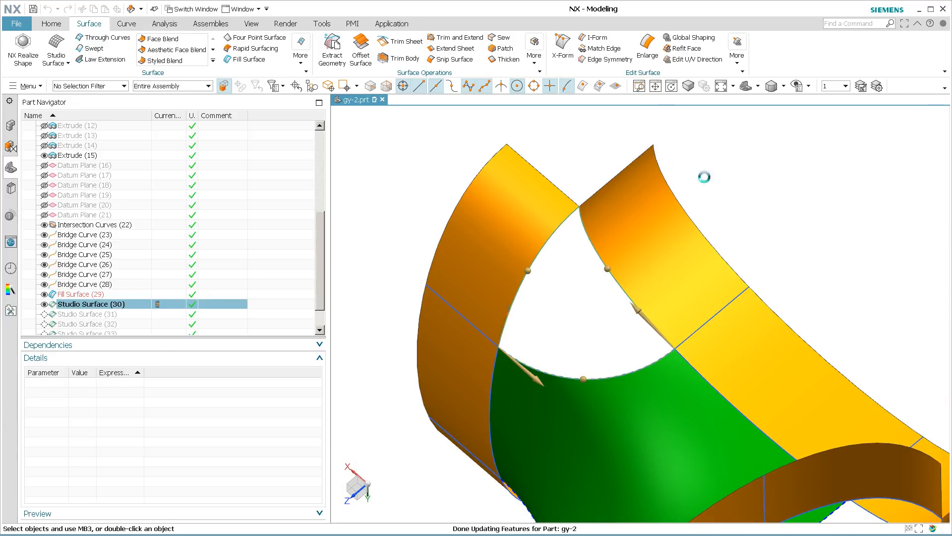
pyautogui.doubleClick(91, 303)
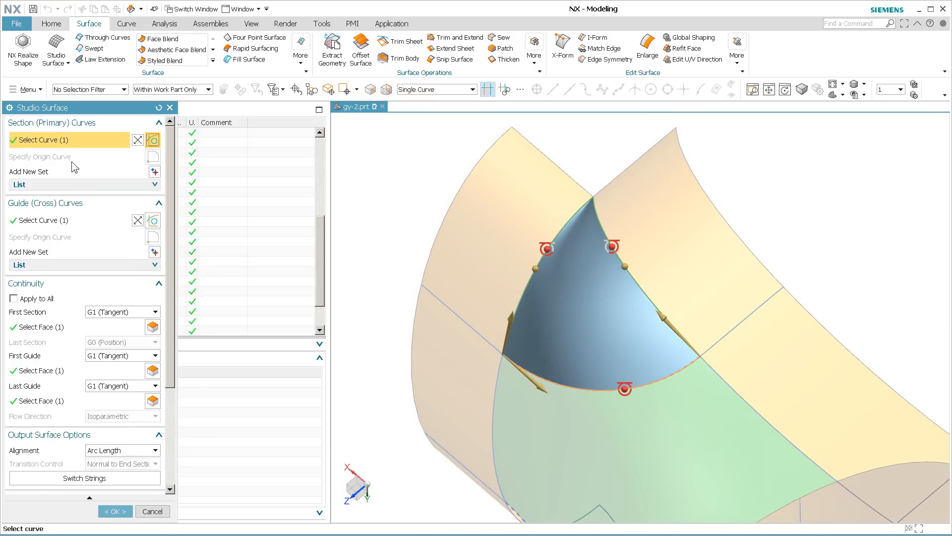
pyautogui.moveTo(696, 356)
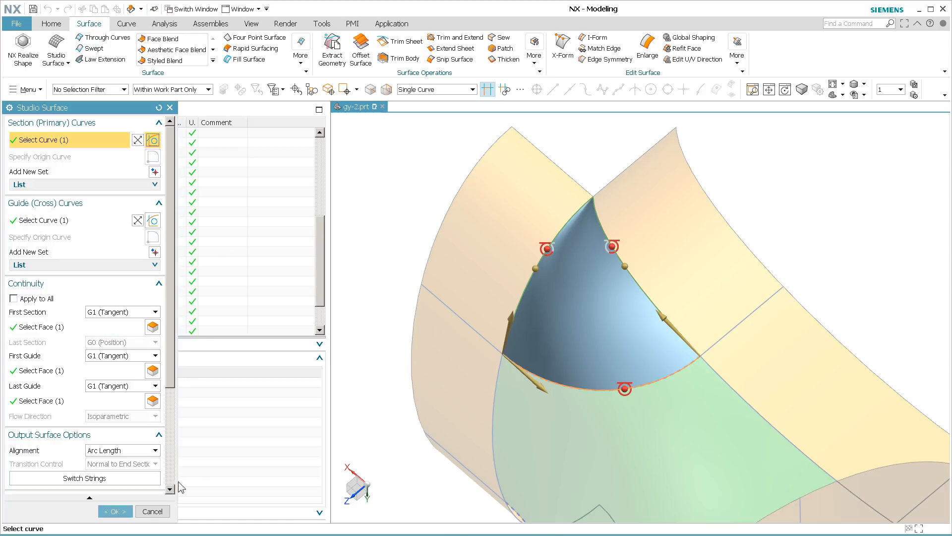
pyautogui.moveTo(124, 450)
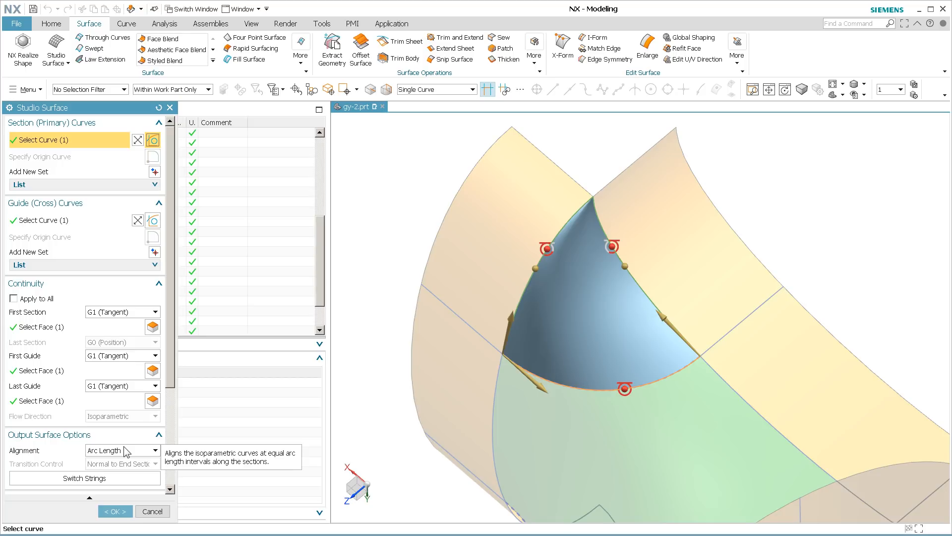
pyautogui.moveTo(347, 352)
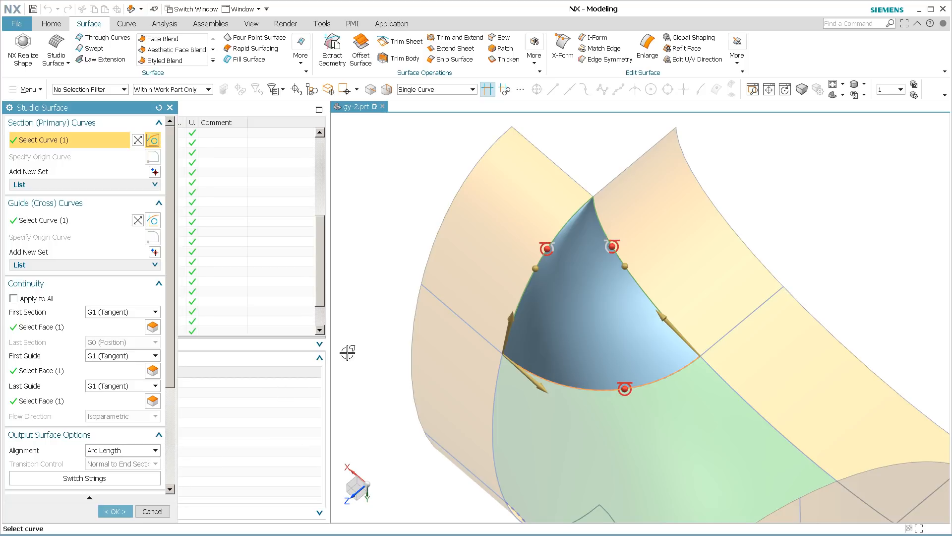
pyautogui.moveTo(385, 294)
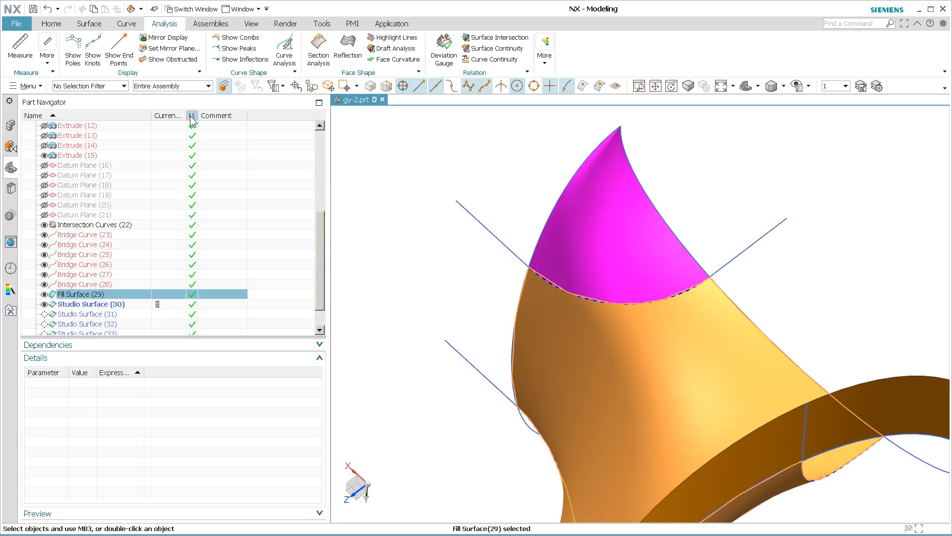
# Step: Show the poles of Fill Surface (29), then deselect it
pyautogui.click(72, 51)
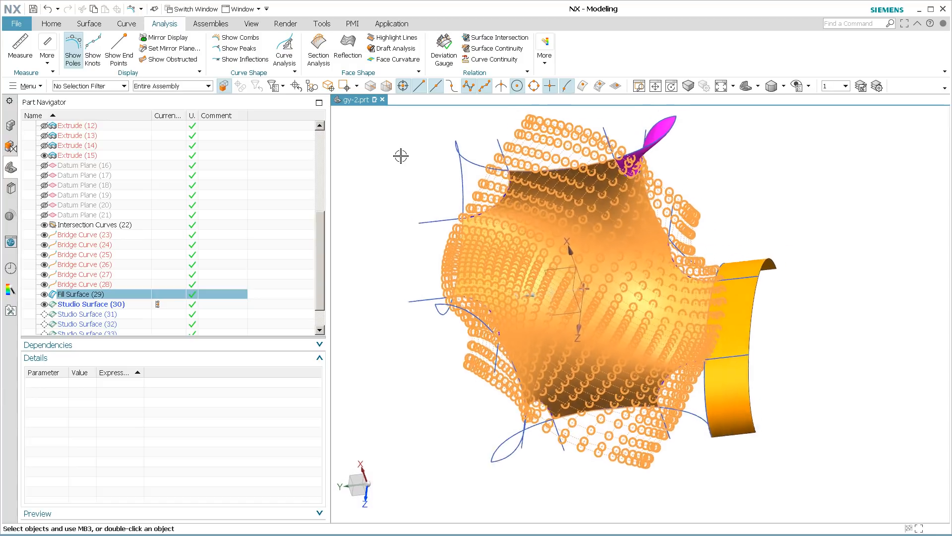
pyautogui.click(91, 304)
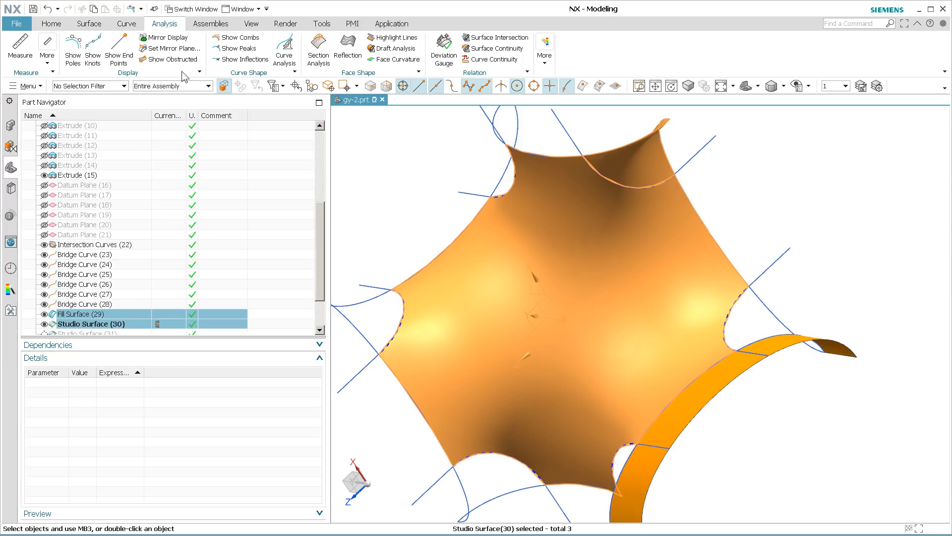
# Step: Show poles for Fill Surface (29) and Studio Surface (30), zooming into the patch tip
pyautogui.click(72, 51)
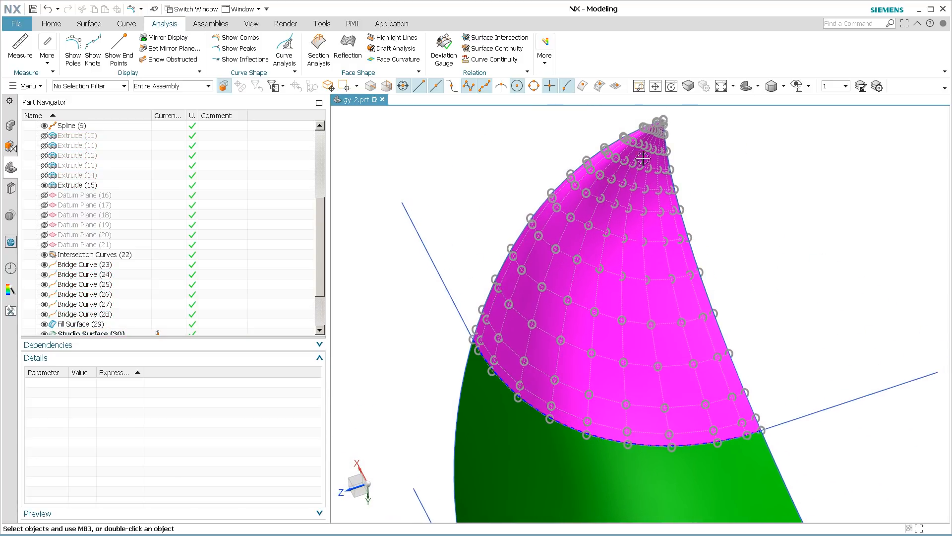
pyautogui.scroll(3)
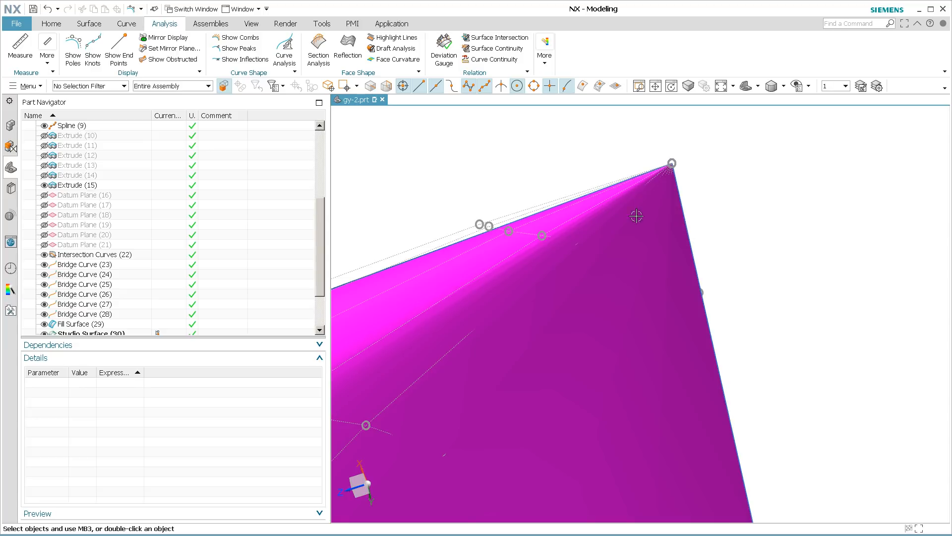
pyautogui.moveTo(771, 201)
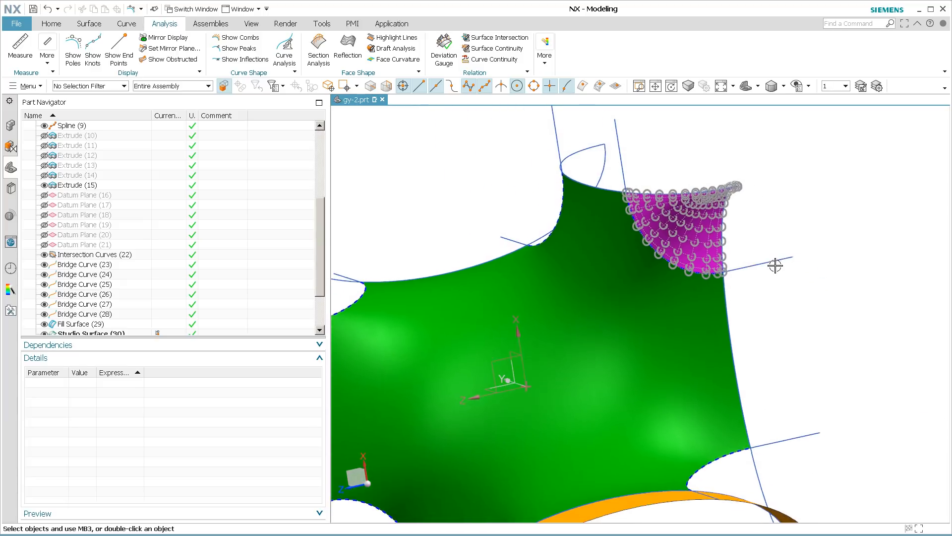
pyautogui.click(92, 324)
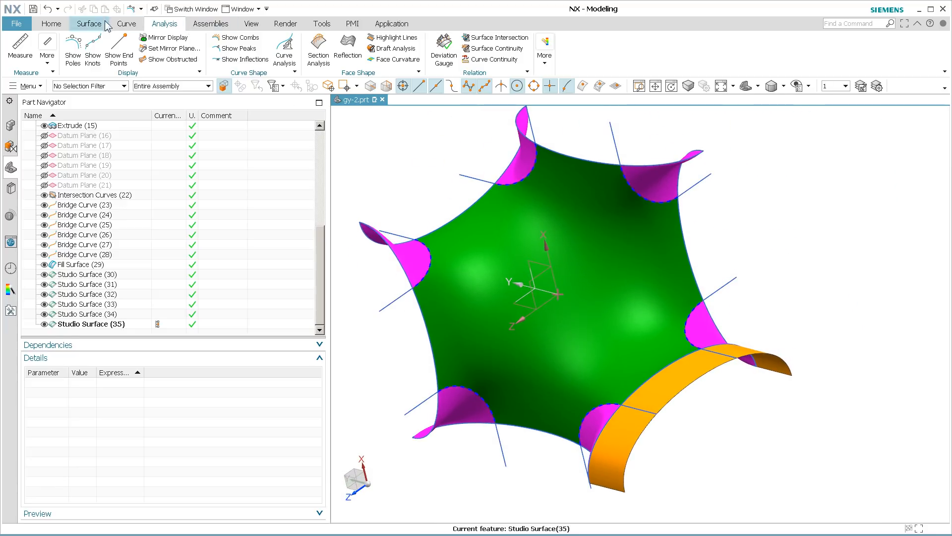
# Step: Switch to the Surface tab
pyautogui.click(89, 23)
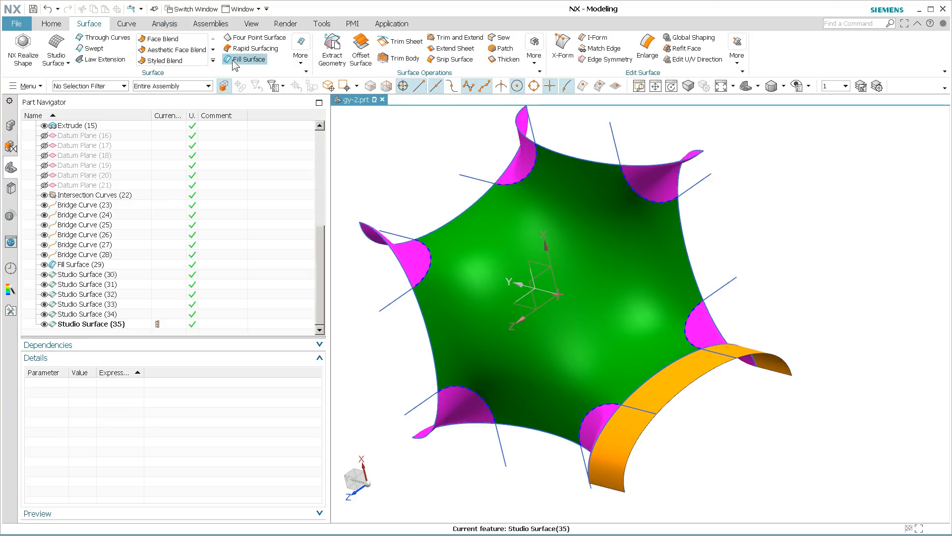
# Step: Sew the fill surface with the six Studio Surface patches, creating Sew (36)
pyautogui.click(502, 37)
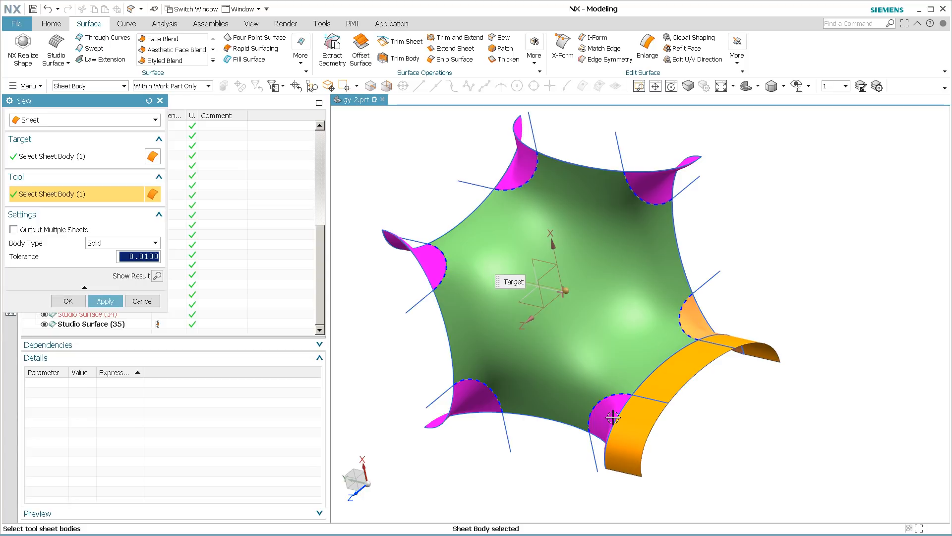
pyautogui.click(520, 172)
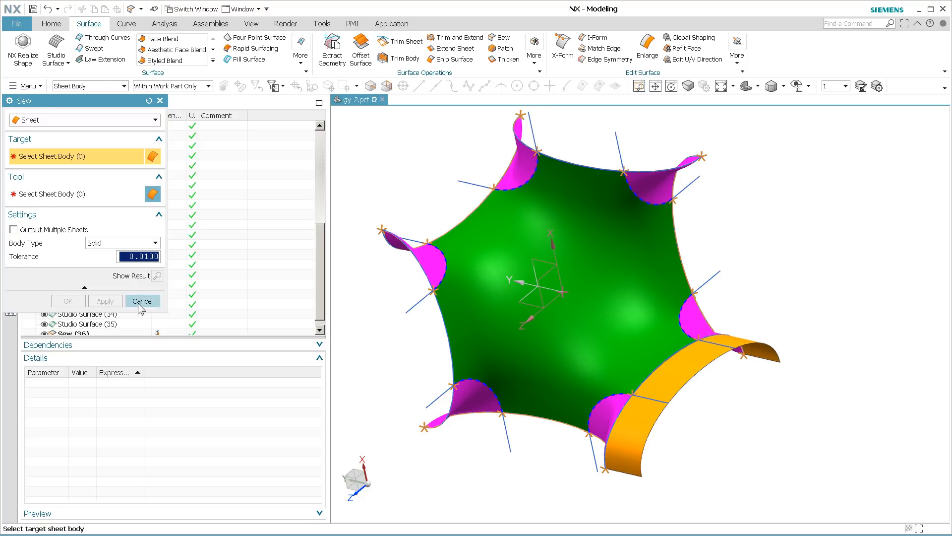
pyautogui.click(142, 301)
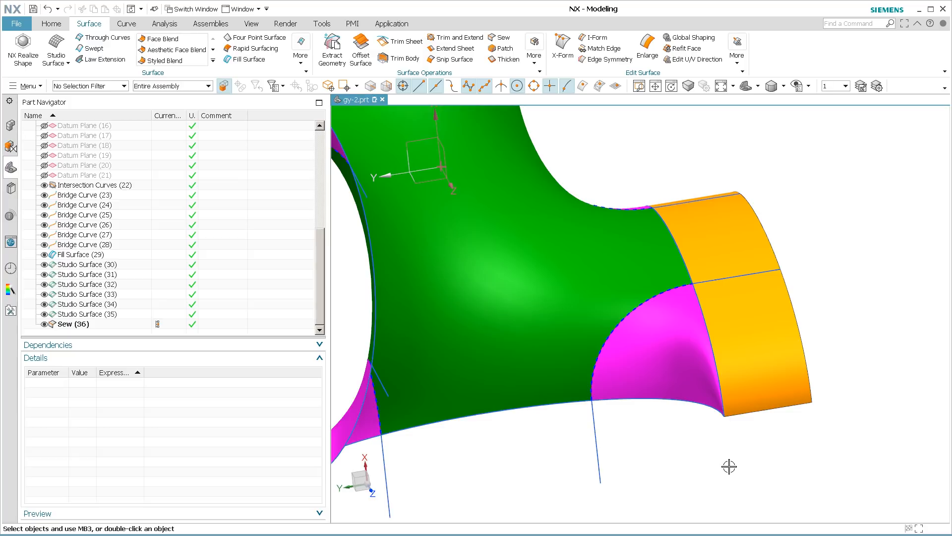
pyautogui.moveTo(727, 330)
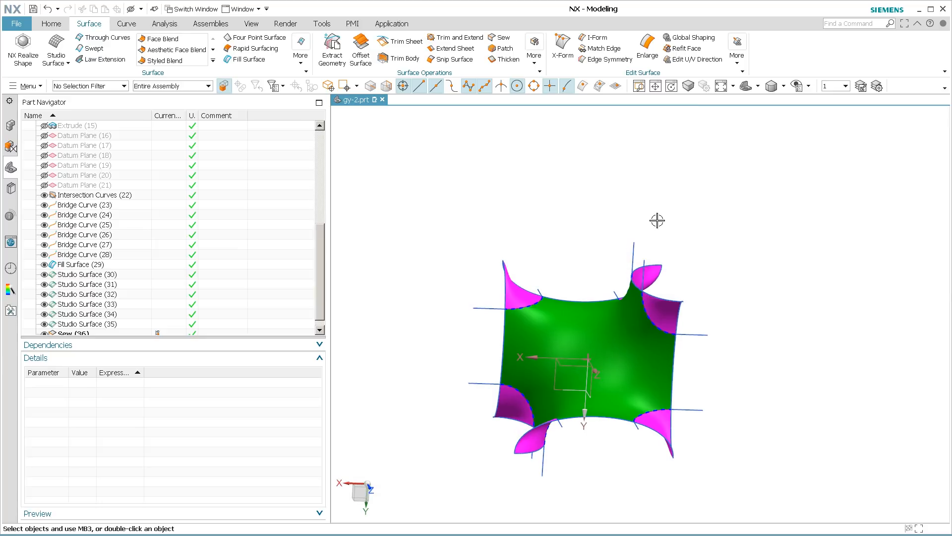
pyautogui.moveTo(755, 187)
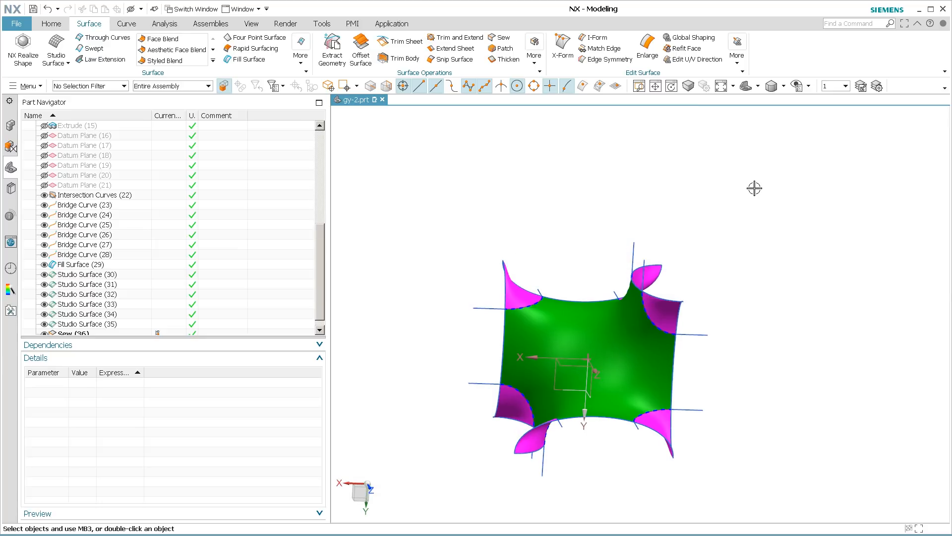
pyautogui.moveTo(685, 295)
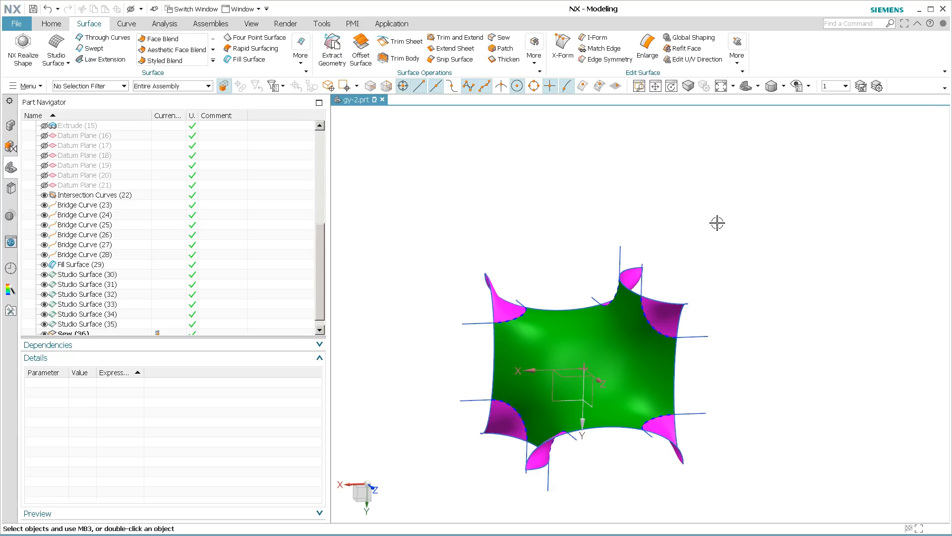
pyautogui.moveTo(697, 296)
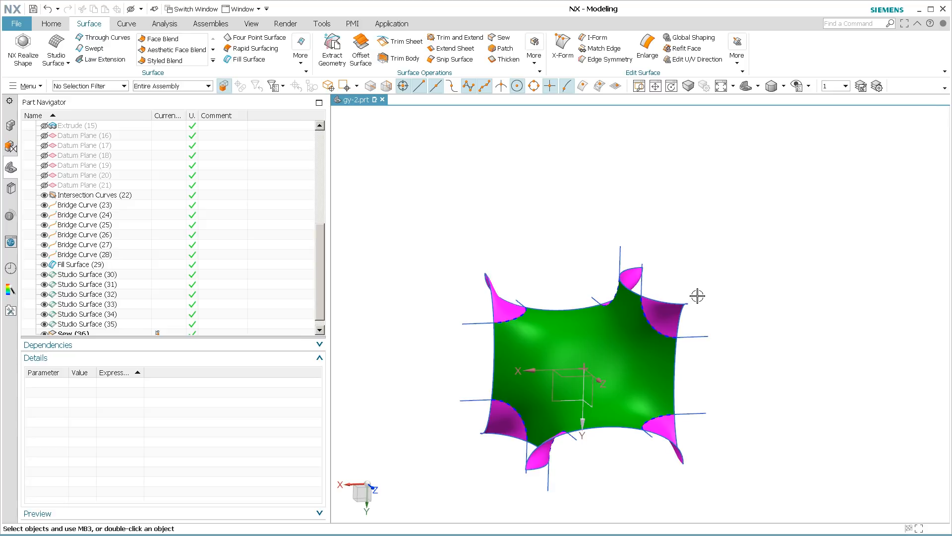
pyautogui.moveTo(688, 316)
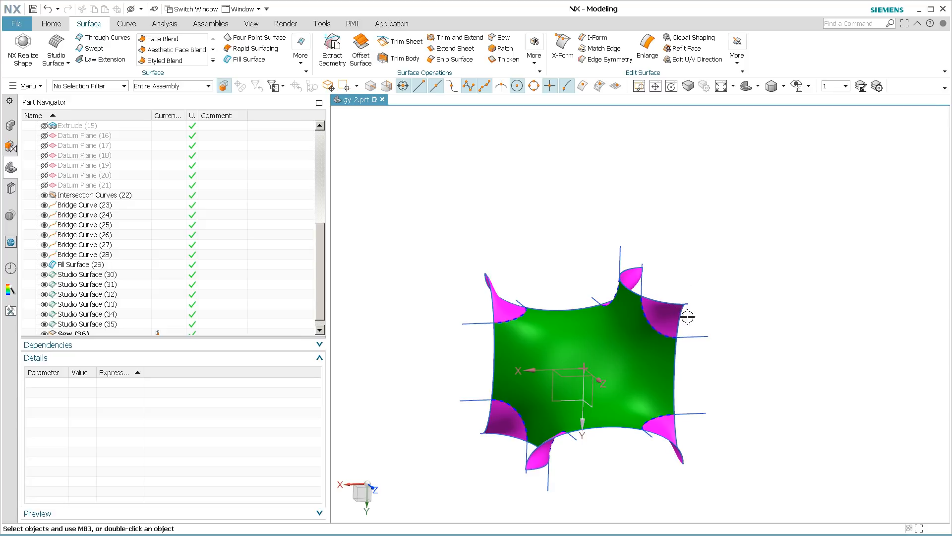
pyautogui.moveTo(694, 467)
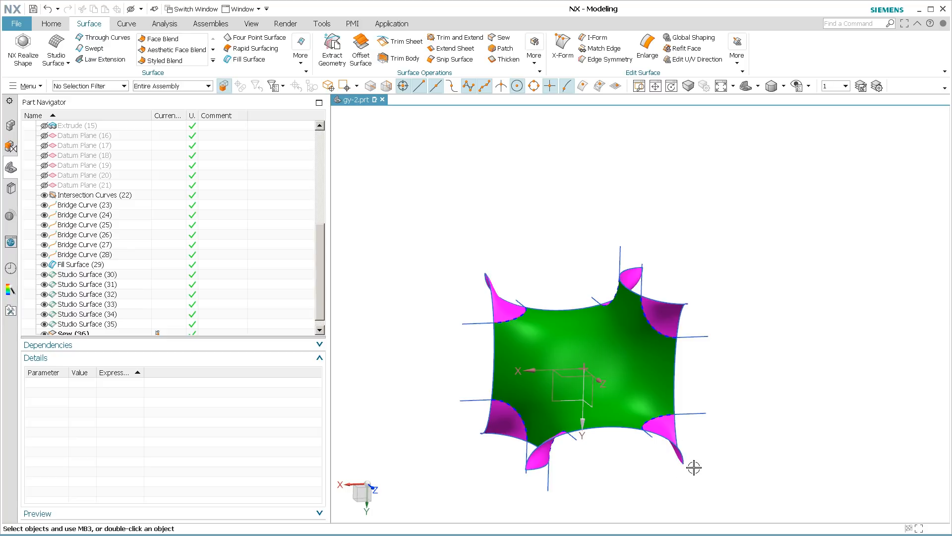
pyautogui.moveTo(751, 349)
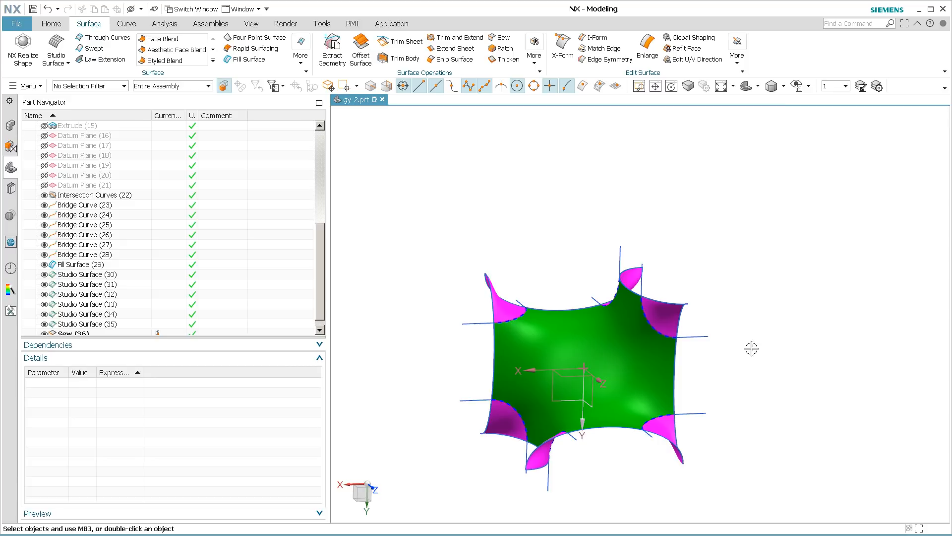